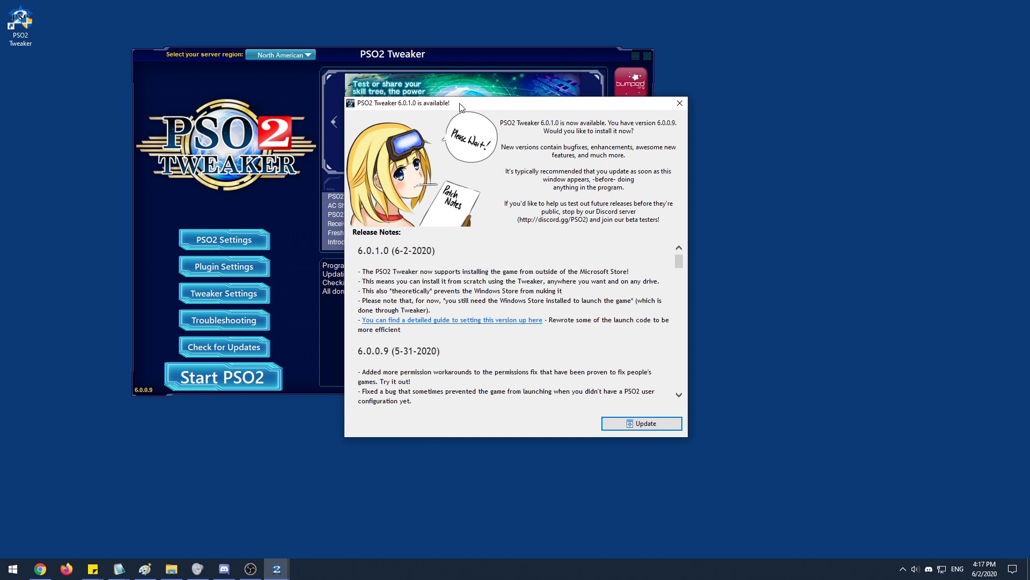
pyautogui.moveTo(766, 250)
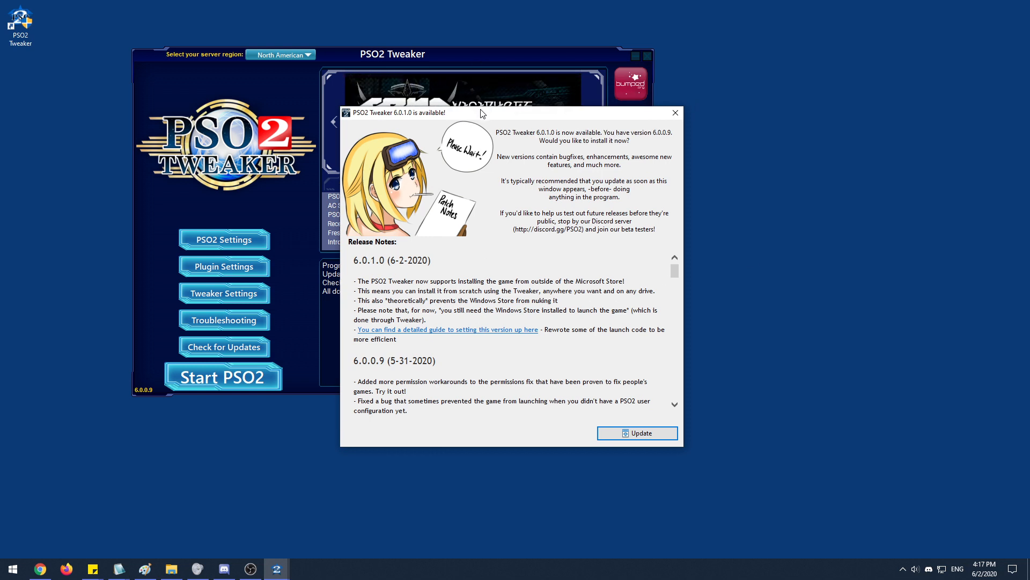
# Follow the release notes' detailed-guide link and continue to the Tweaker Method setup section with download links.
pyautogui.click(448, 329)
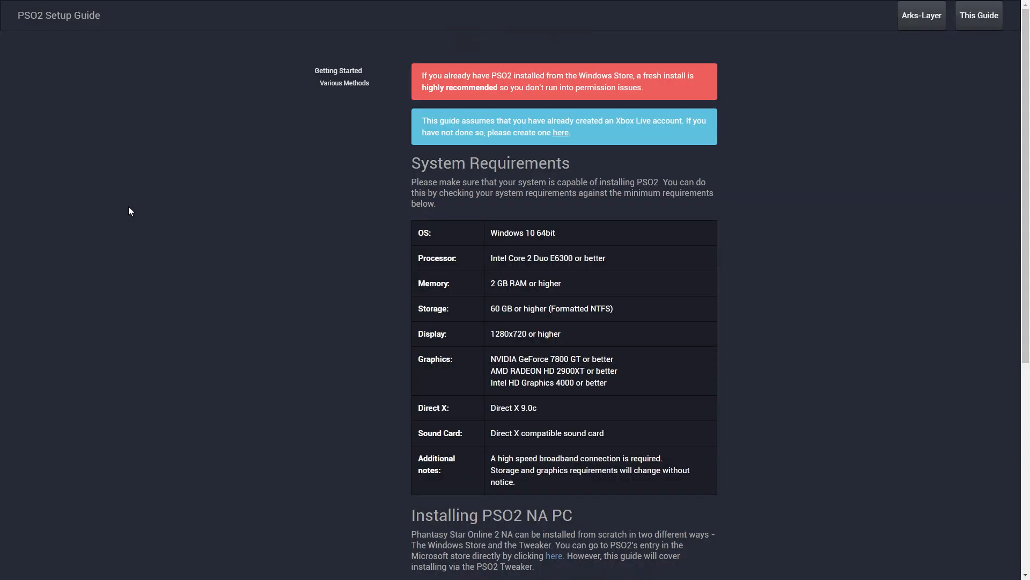
pyautogui.moveTo(147, 220)
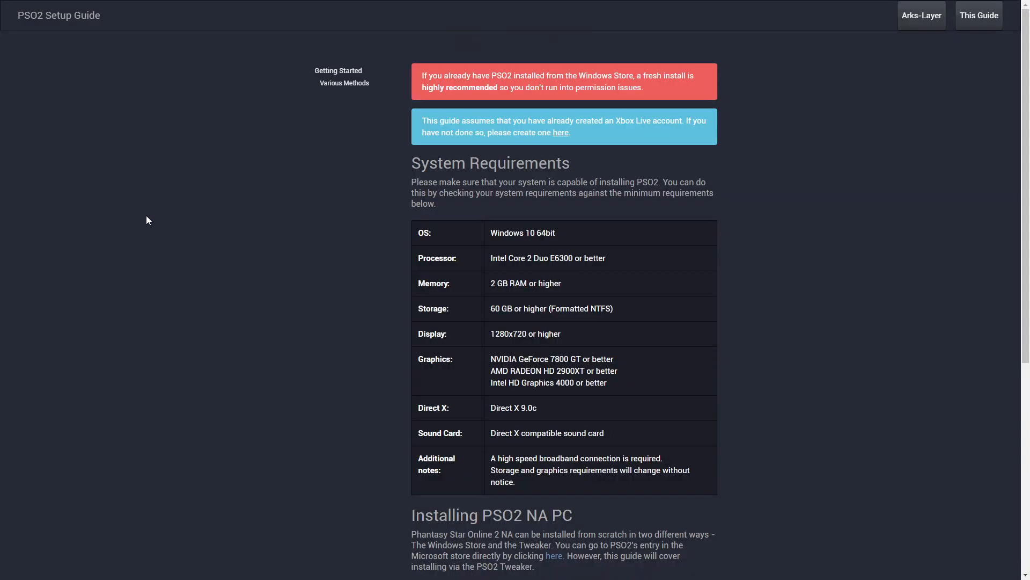
pyautogui.moveTo(488, 47)
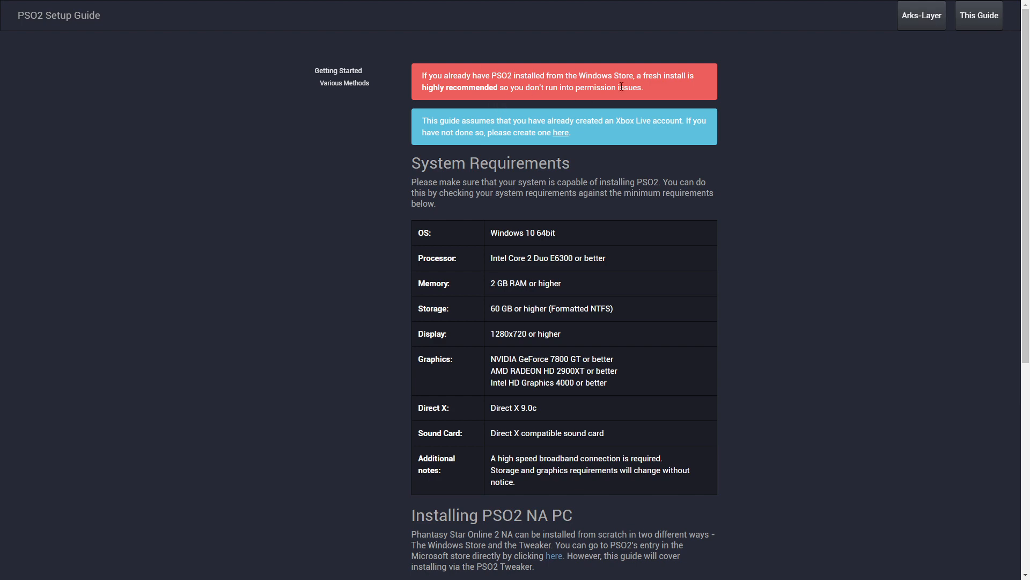
pyautogui.scroll(-3)
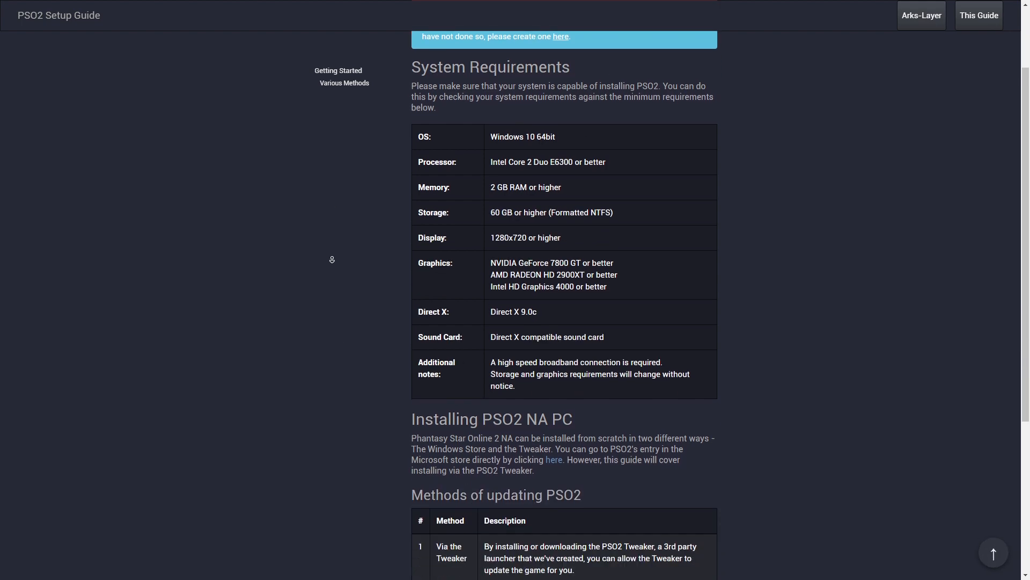
pyautogui.scroll(-3)
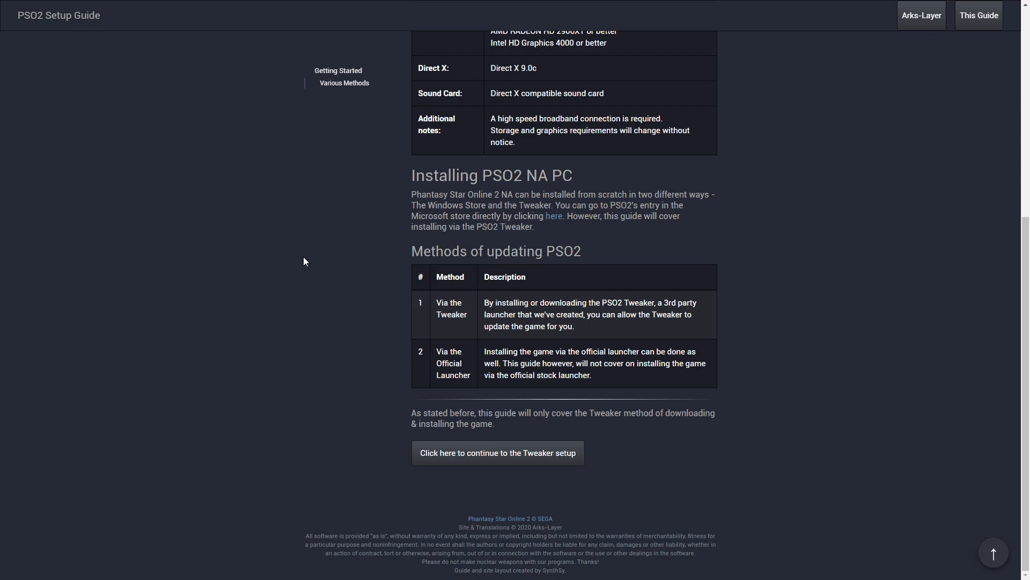
pyautogui.click(497, 453)
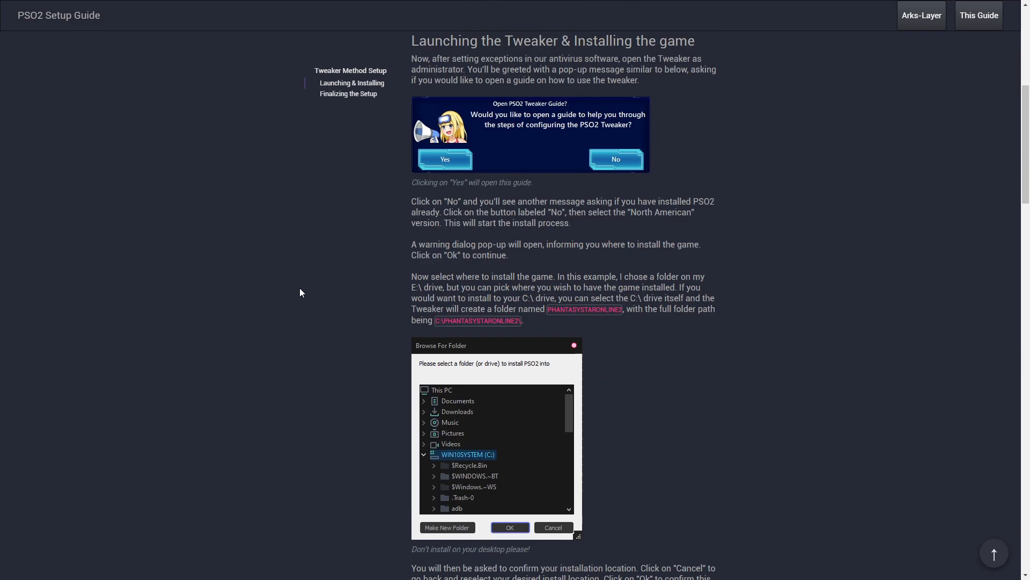
pyautogui.scroll(-3)
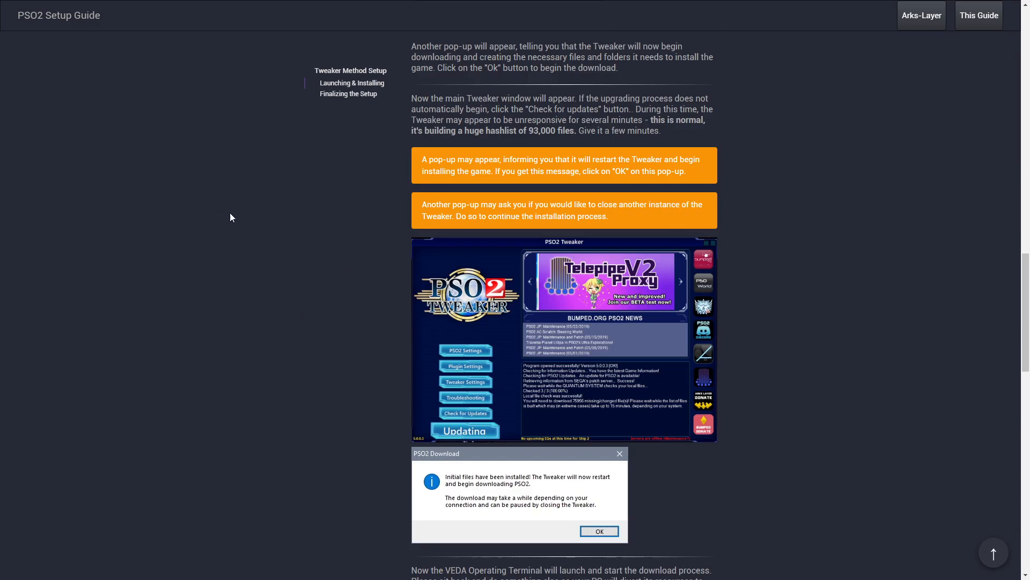
pyautogui.scroll(3)
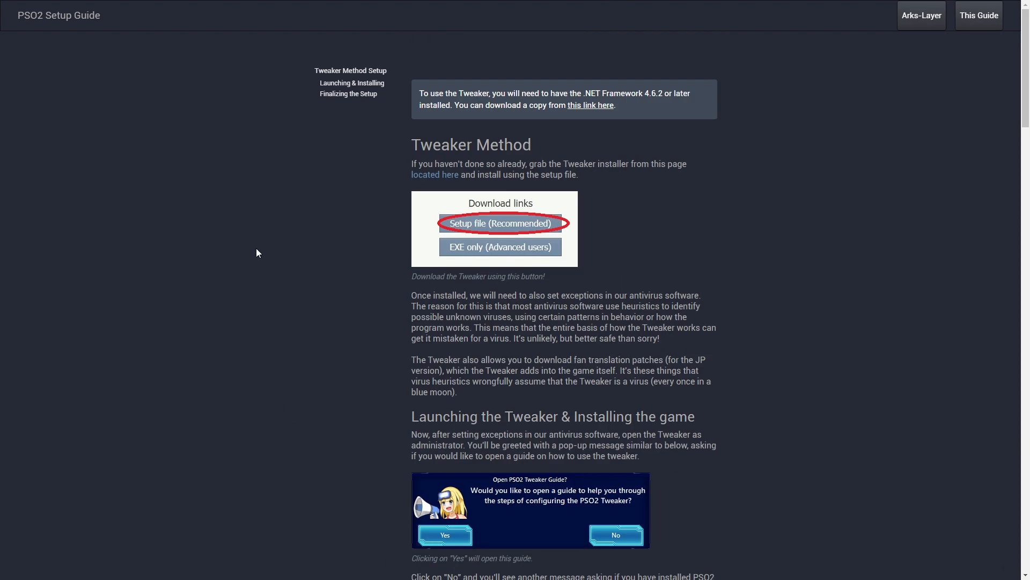
pyautogui.moveTo(216, 252)
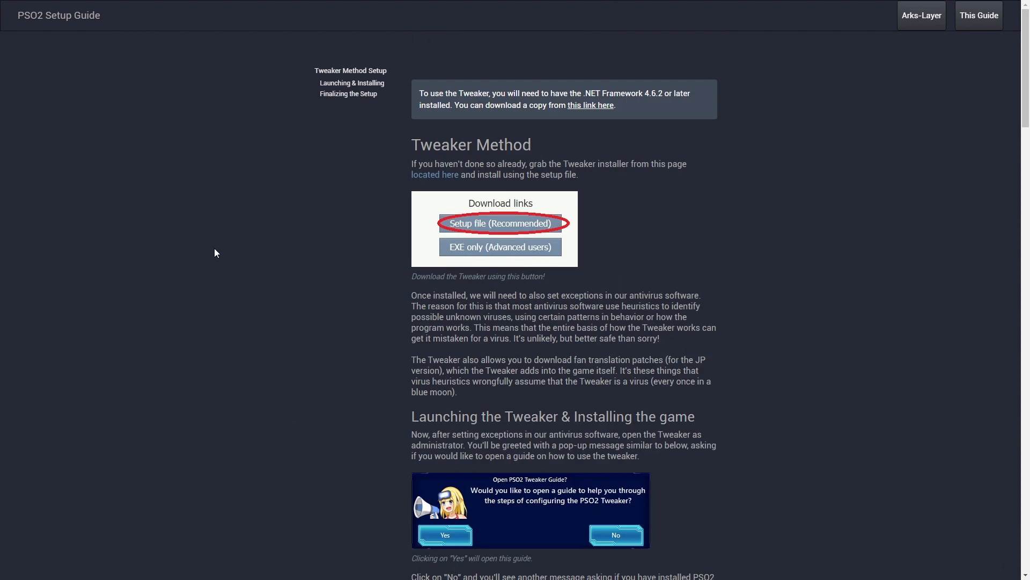
pyautogui.moveTo(213, 253)
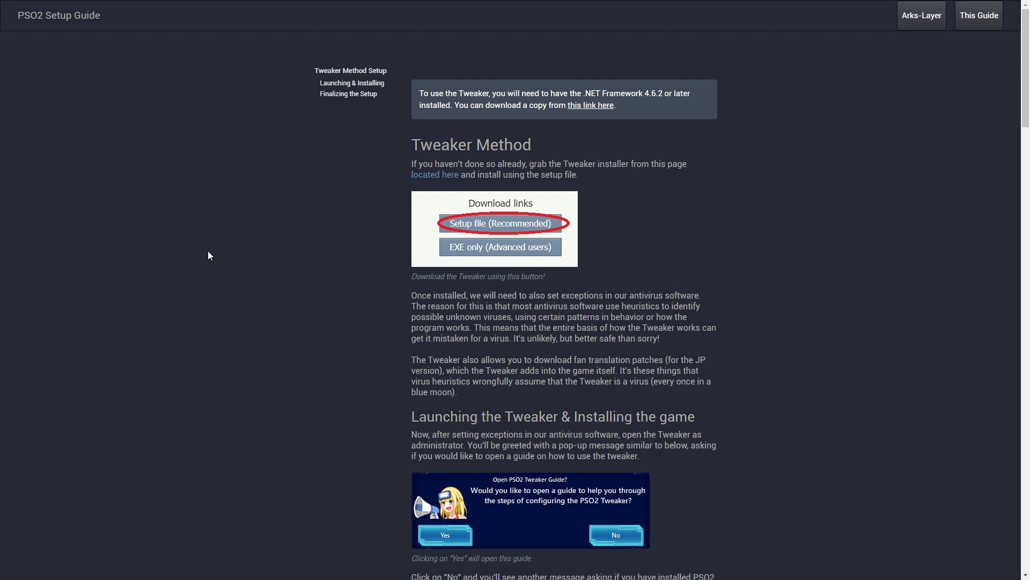
pyautogui.moveTo(190, 254)
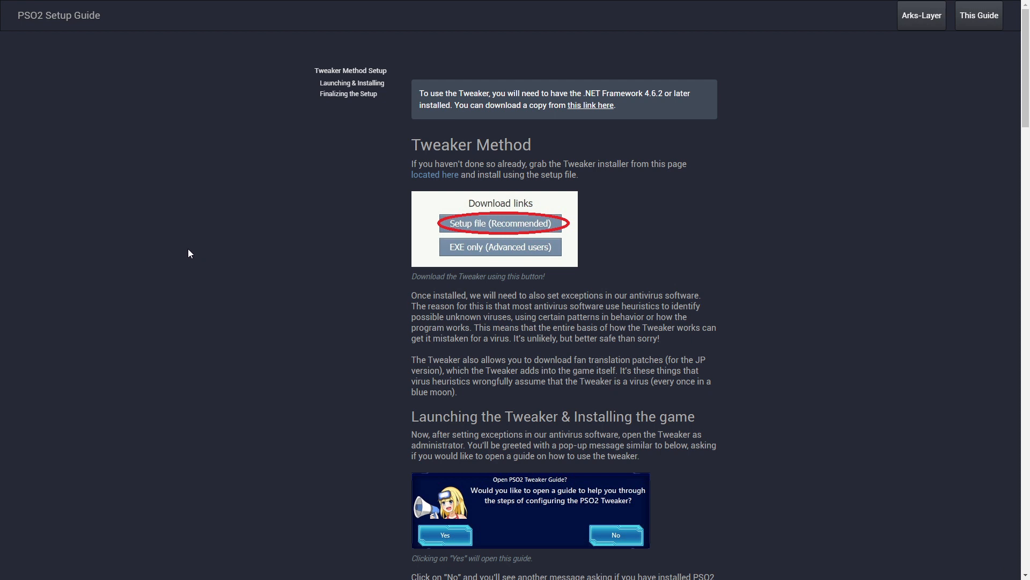
pyautogui.moveTo(192, 257)
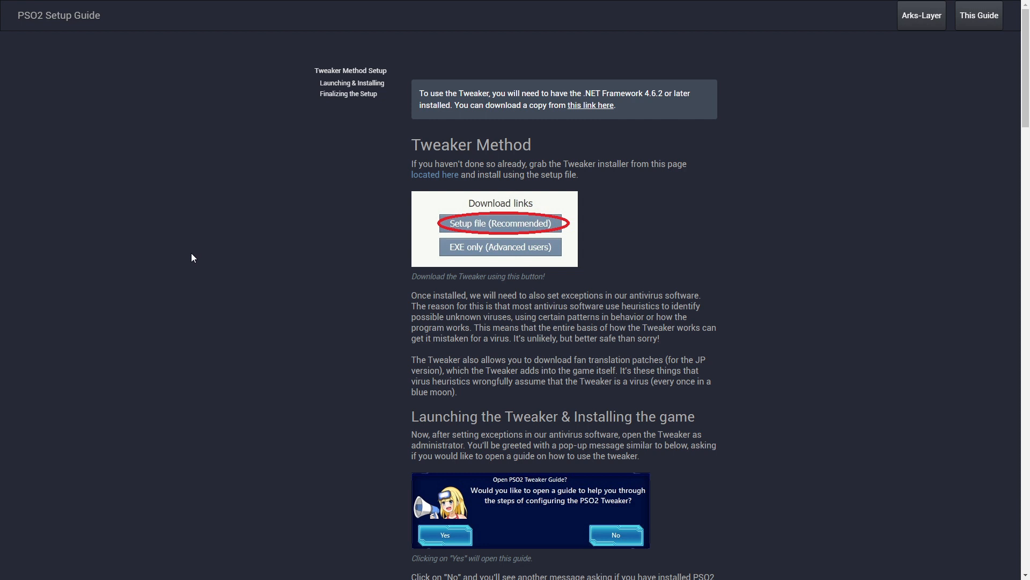
pyautogui.moveTo(208, 258)
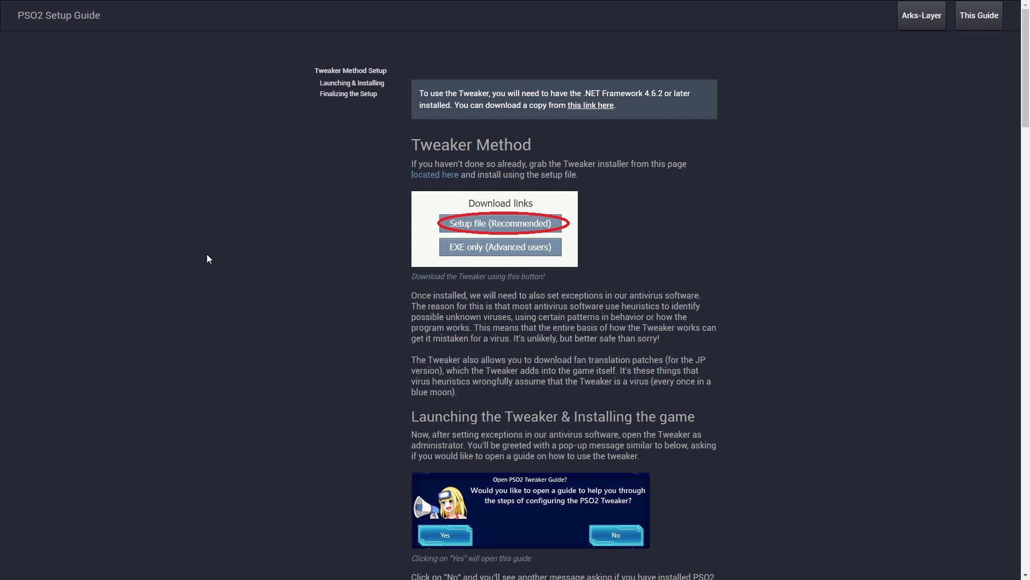
pyautogui.moveTo(213, 256)
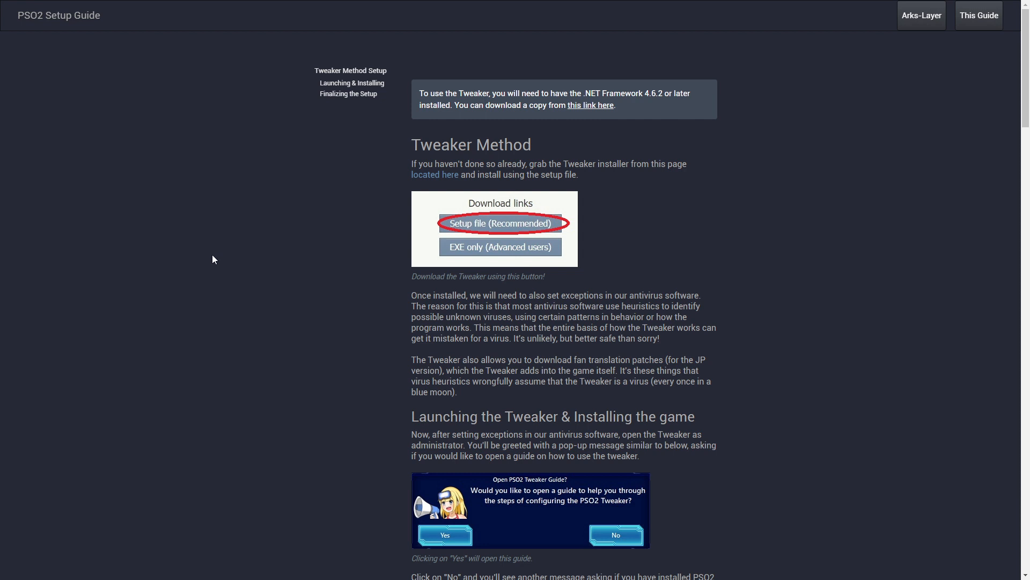
pyautogui.moveTo(208, 263)
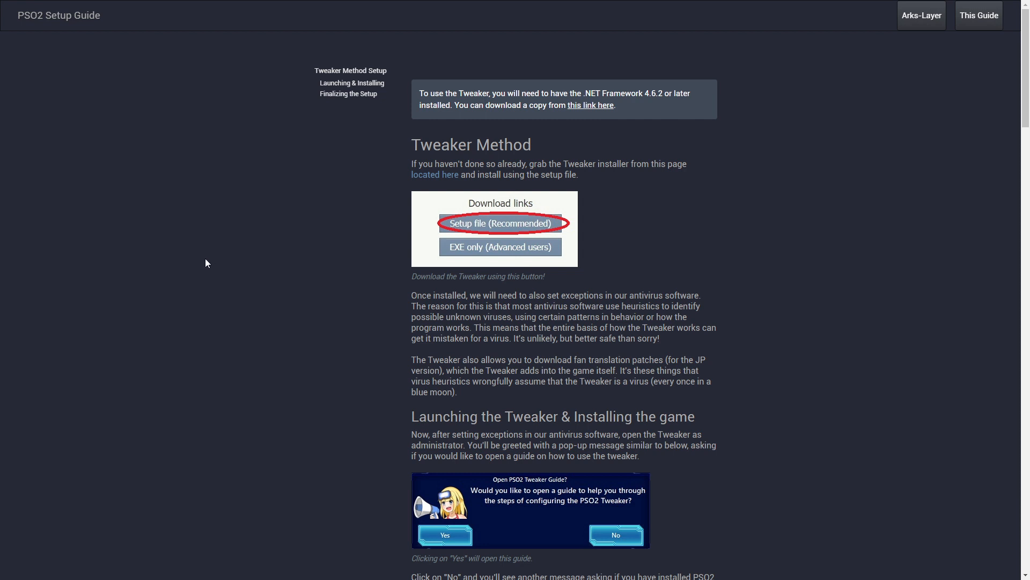
pyautogui.moveTo(197, 267)
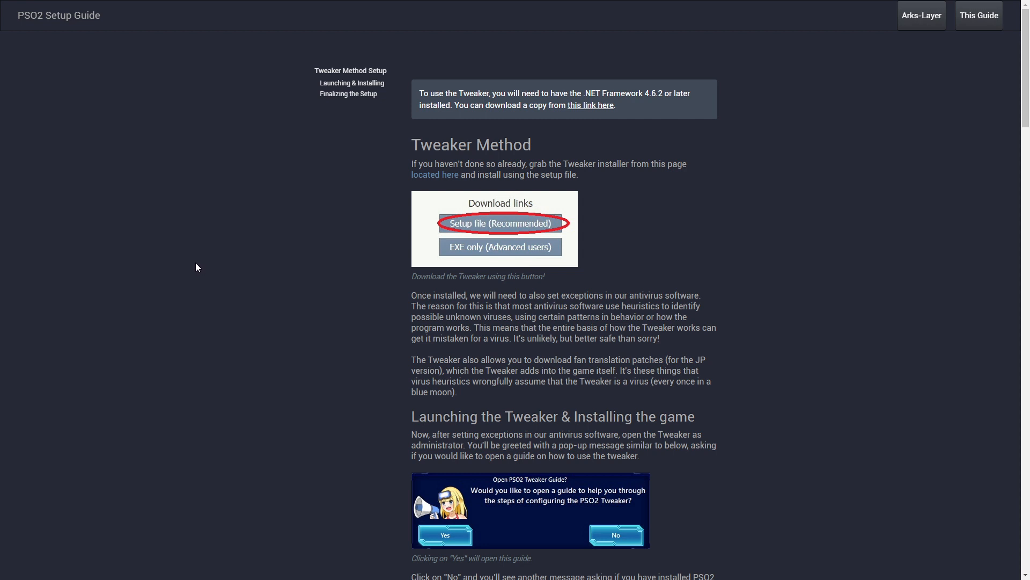
pyautogui.moveTo(193, 275)
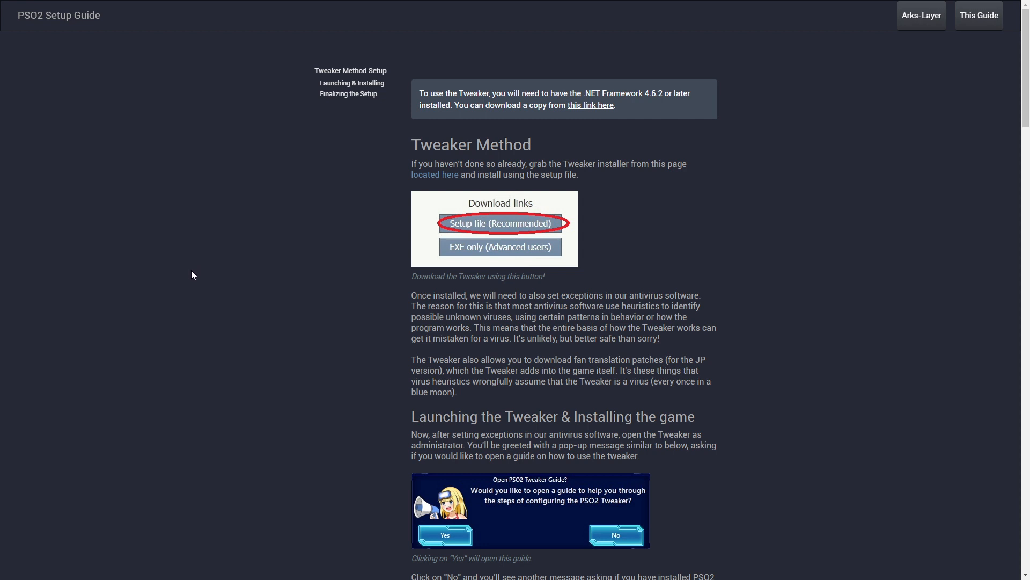
pyautogui.moveTo(196, 277)
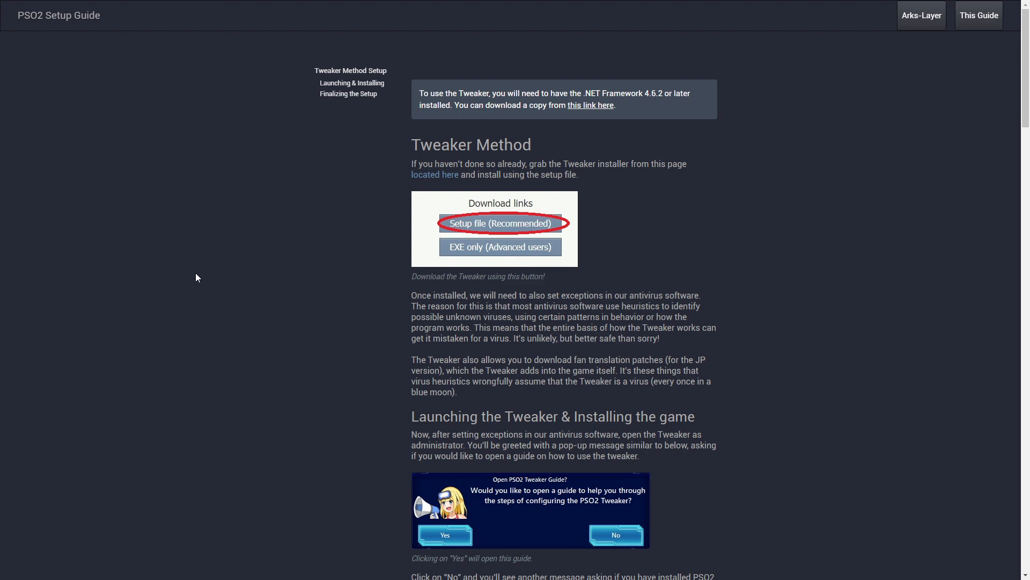
pyautogui.scroll(-3)
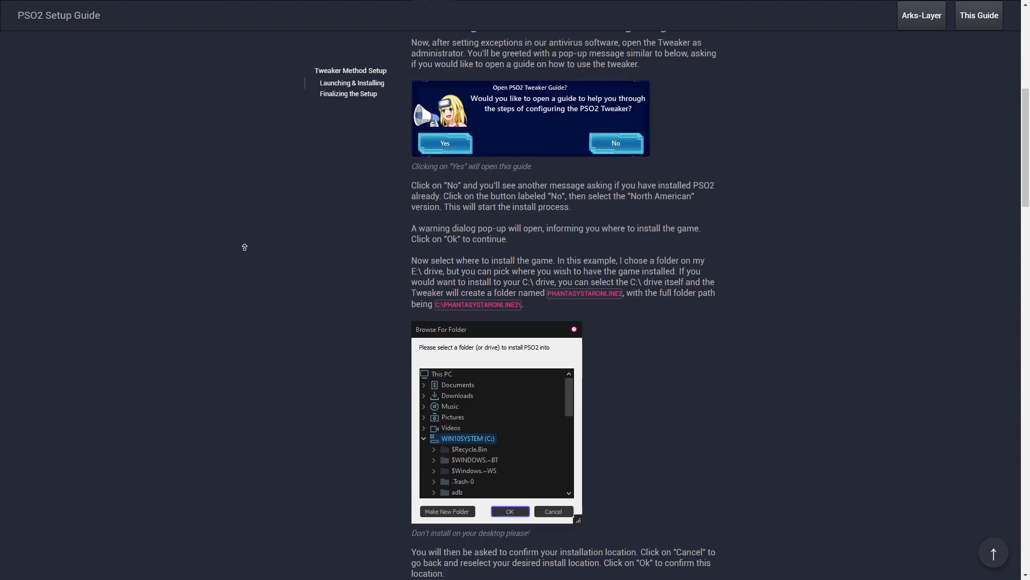
pyautogui.scroll(3)
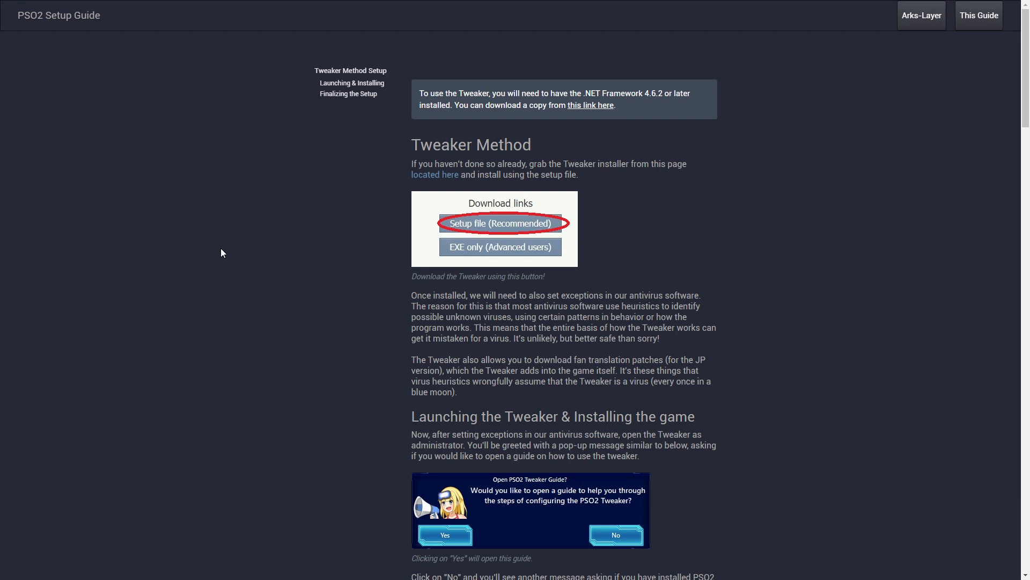
pyautogui.moveTo(212, 257)
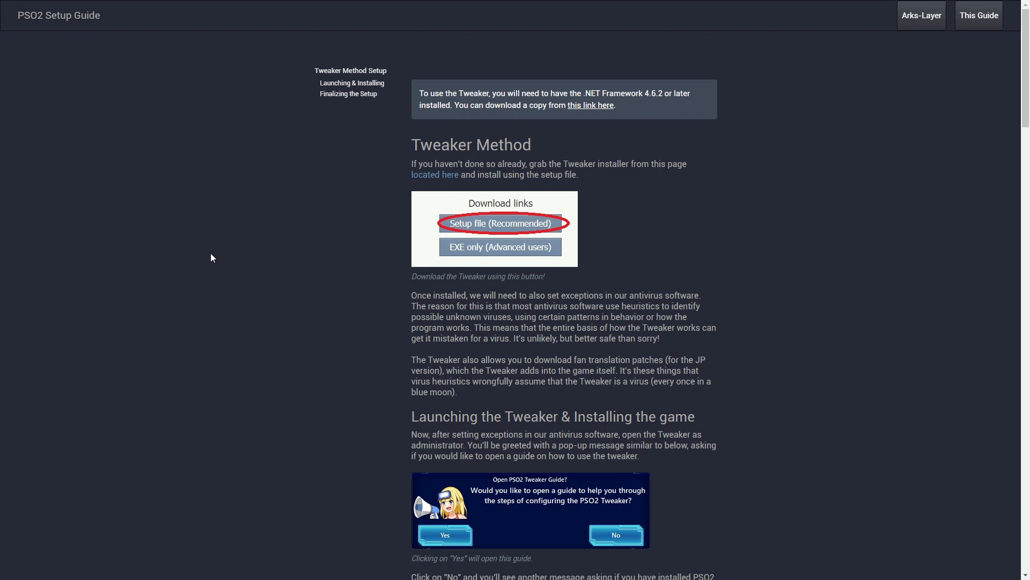
pyautogui.moveTo(208, 261)
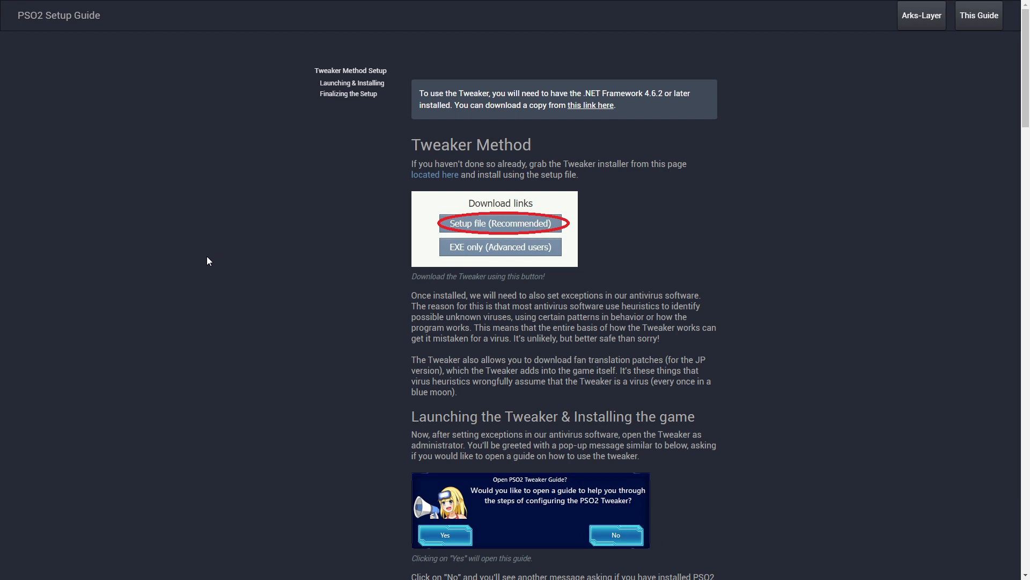